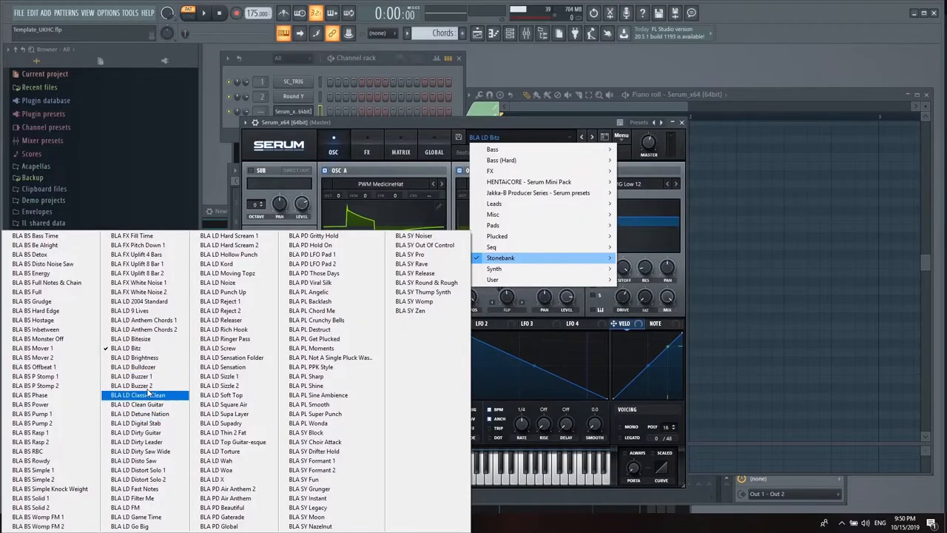
Choose a BLA LD lead preset from Serum's Stonebank preset menu
click(138, 395)
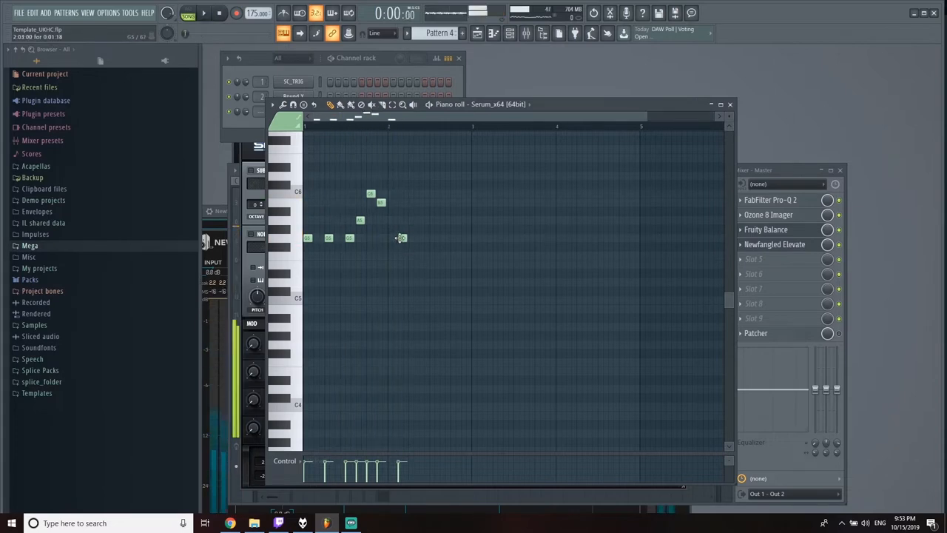
Draw a lead note between C5 and C6 in the Serum piano roll
click(486, 264)
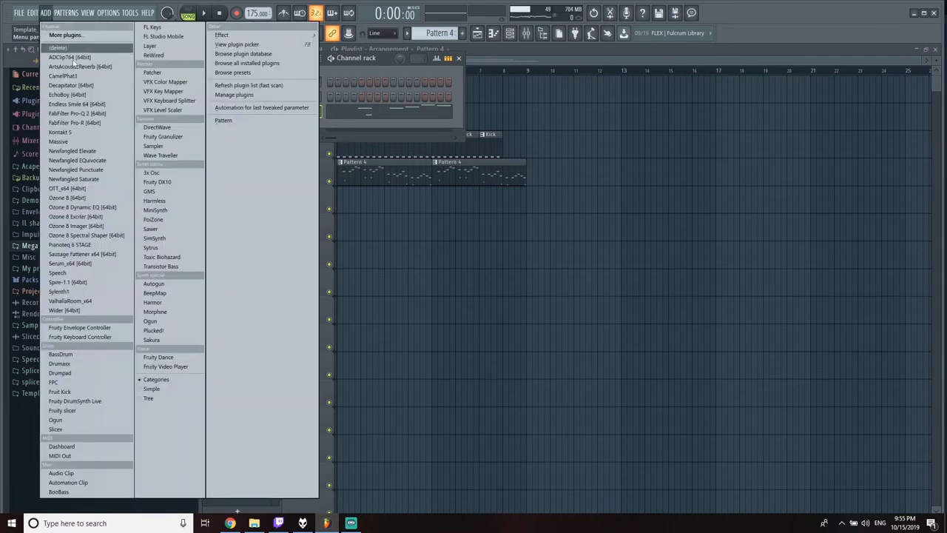
mouse_move(76, 216)
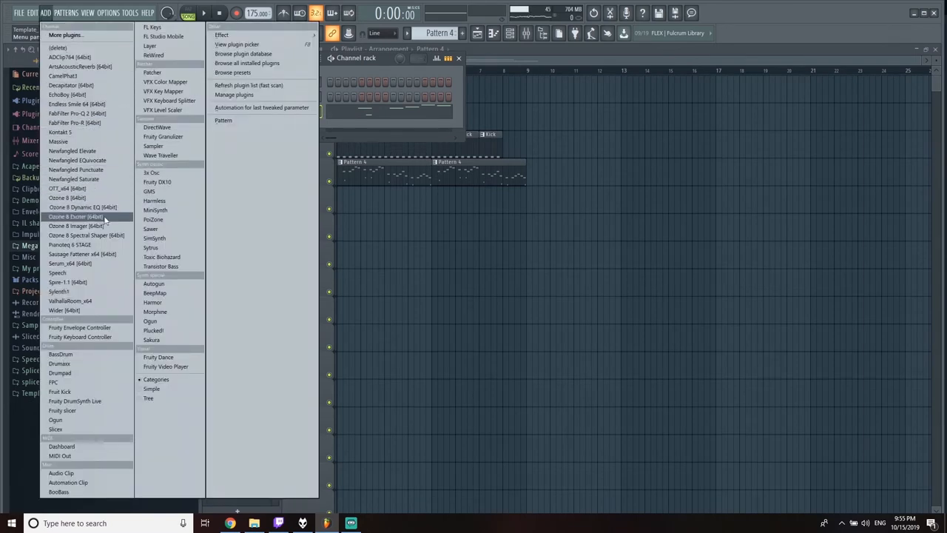
mouse_move(70, 300)
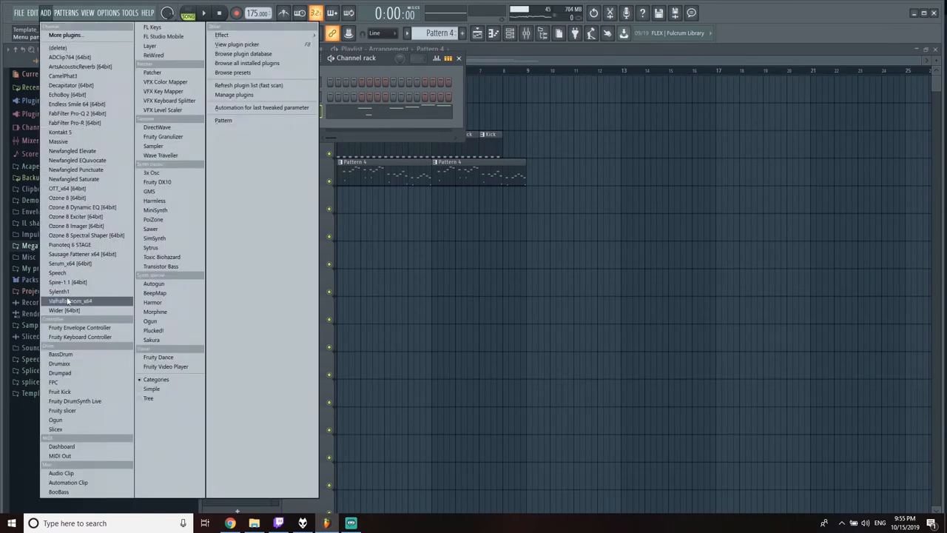
mouse_move(66, 282)
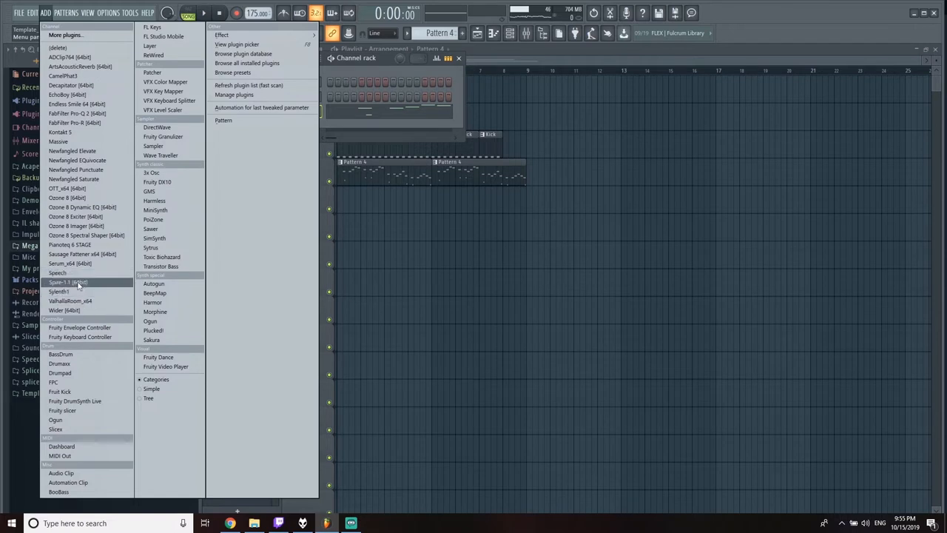
Add a new Serum_x64 instrument channel on its init patch
click(68, 282)
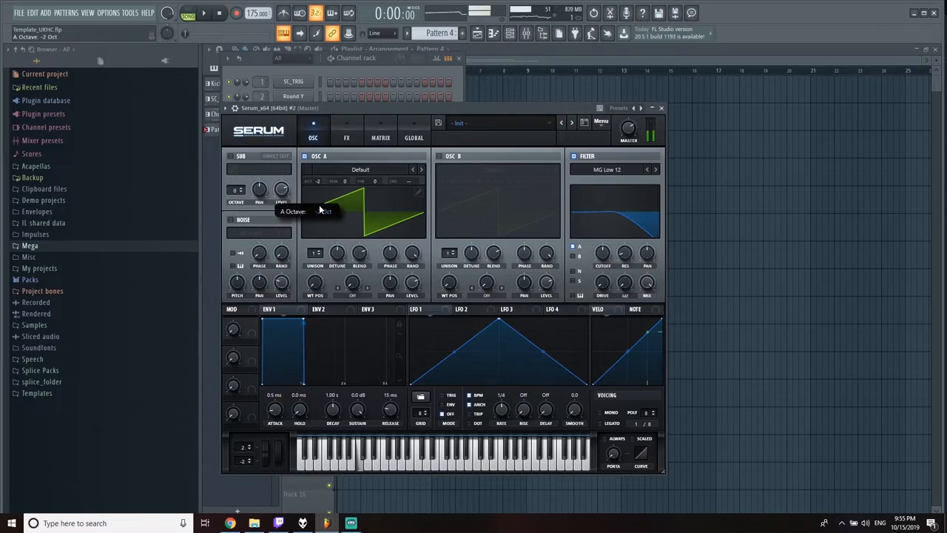
Drop Serum #2's Osc A octave to -2 and draw sub notes on A4 and F4
drag(603, 253, 603, 259)
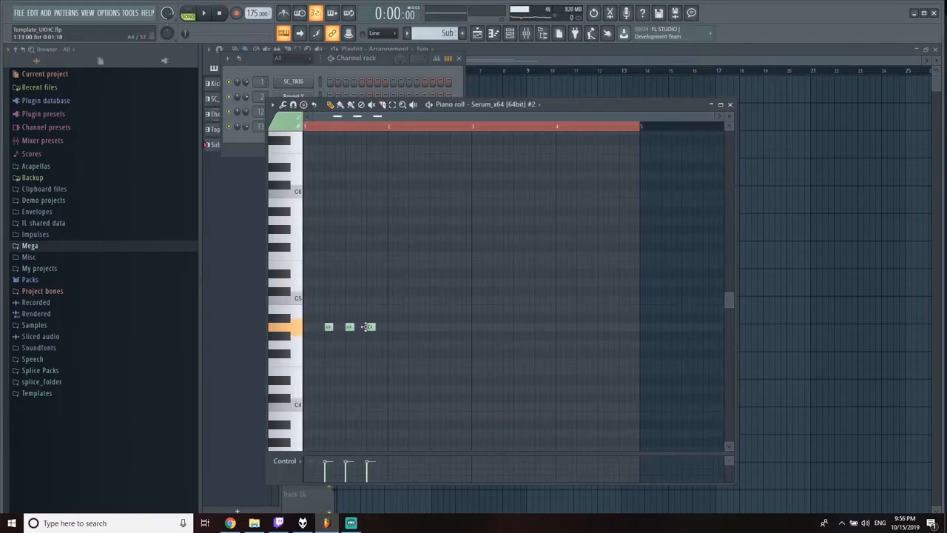
click(730, 104)
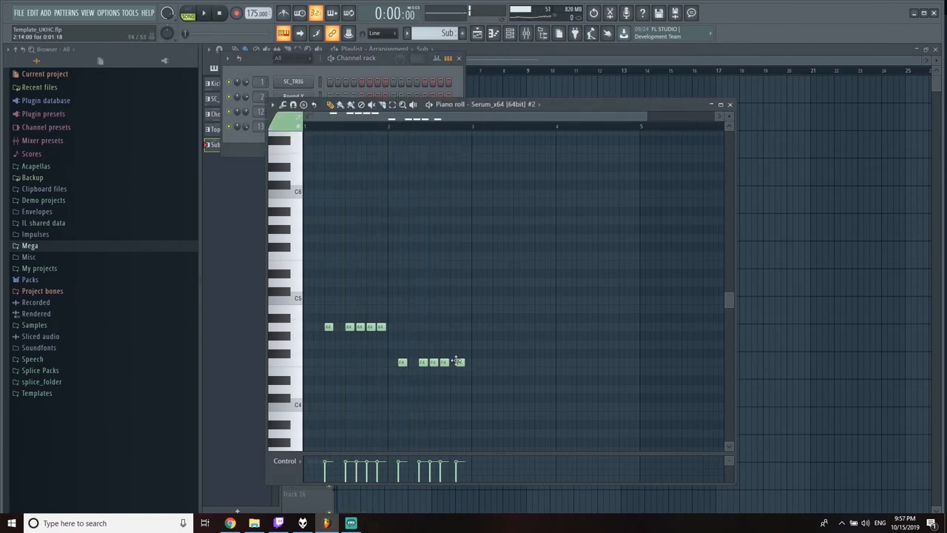
click(486, 299)
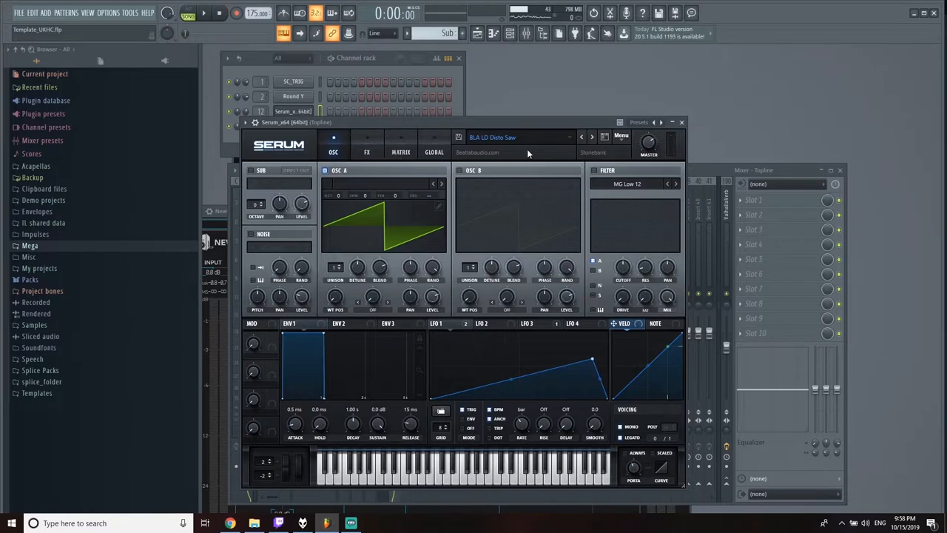
Select the BLA LD Disto Saw preset for the Topline Serum
click(367, 152)
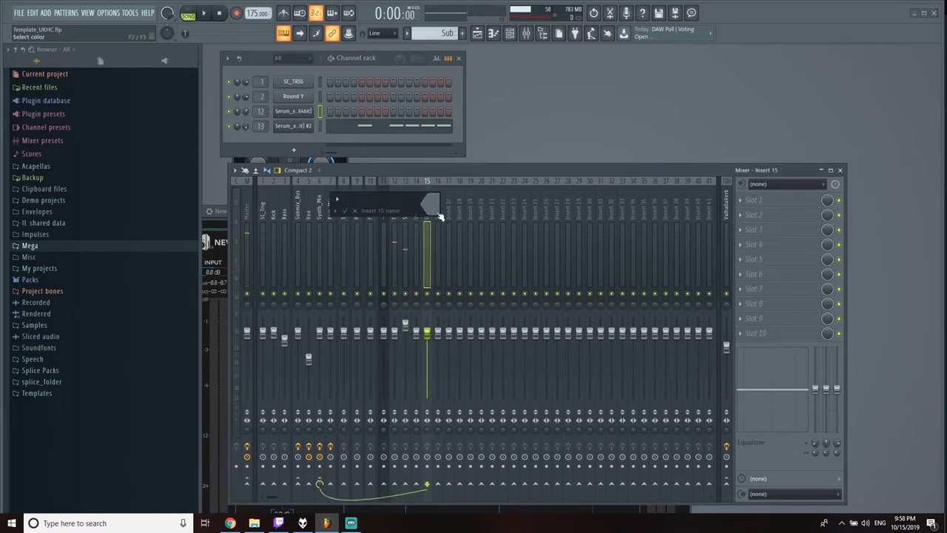
Name mixer insert 15 'Lead Mix'
text(Lead Mx)
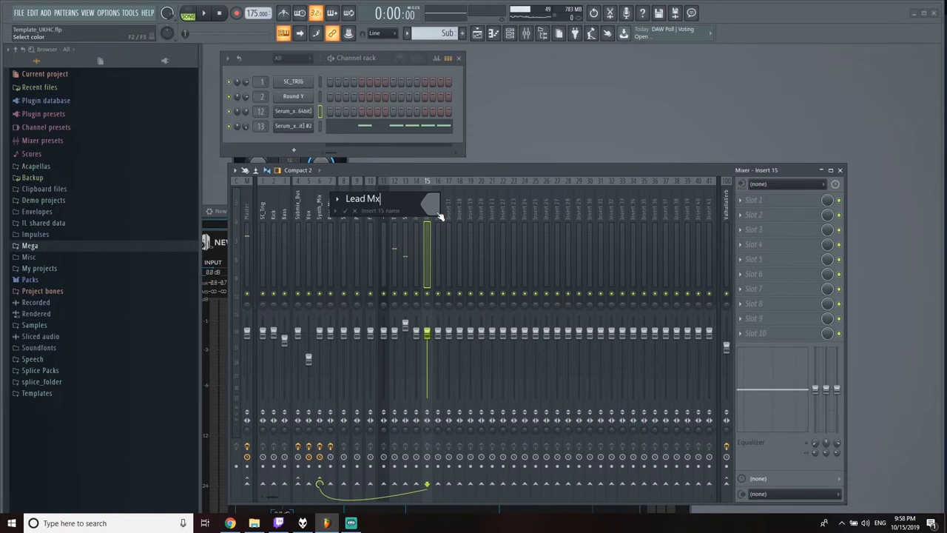
text(i)
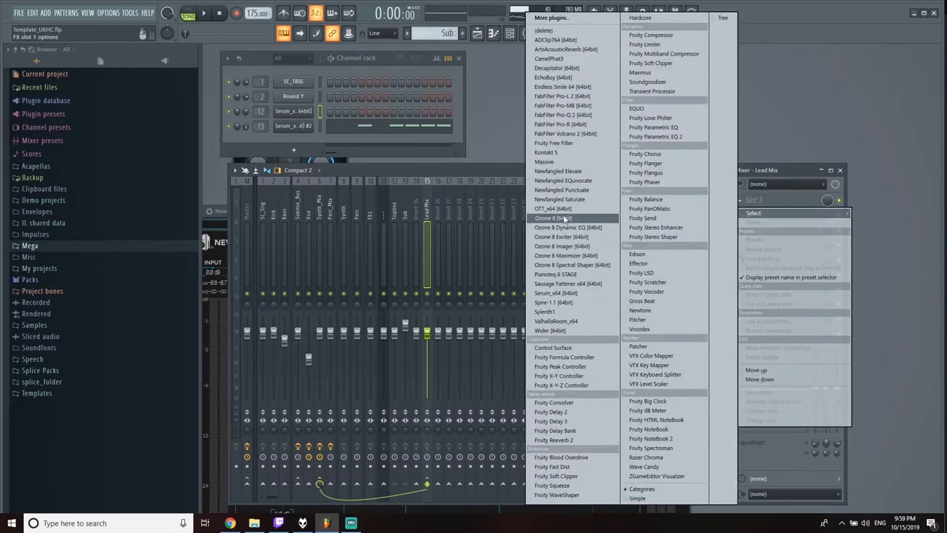
Load OTT_x64 in Lead Mix slot 1 and set its Depth to 47%
click(552, 208)
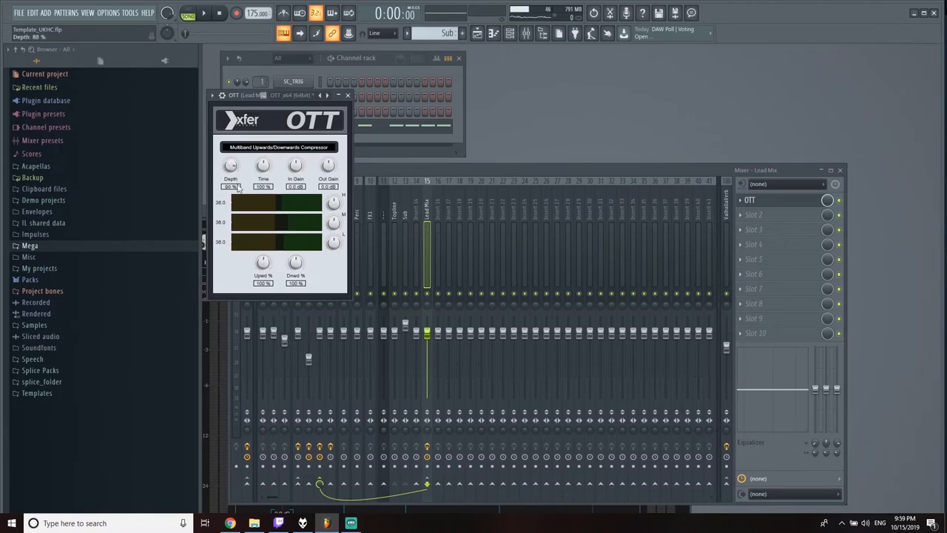
drag(230, 165, 230, 185)
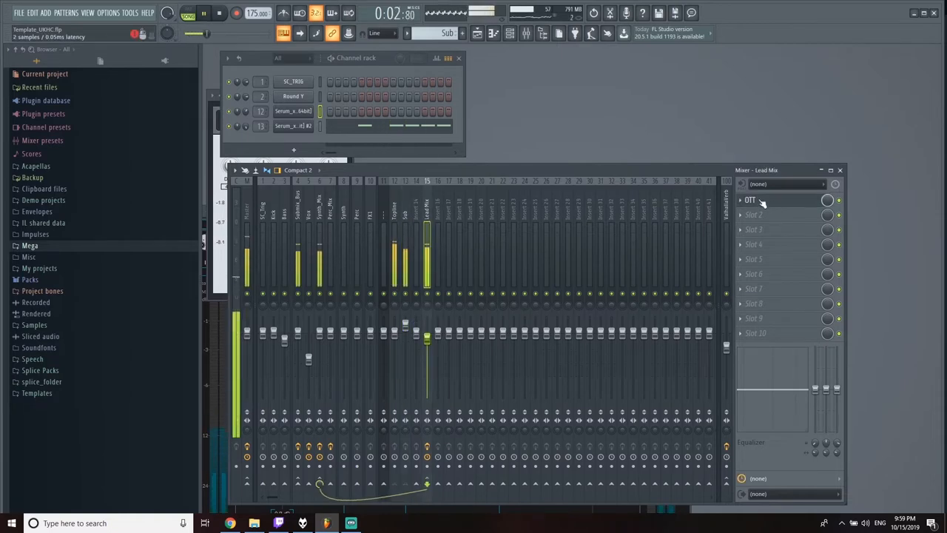
click(750, 199)
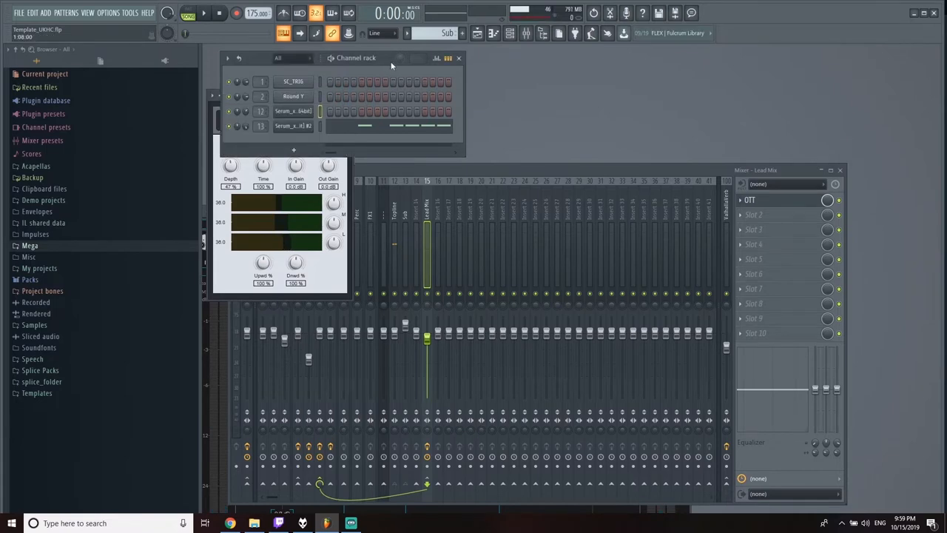
Add a third Serum_x64 to the channel rack and select mixer insert 14
click(65, 13)
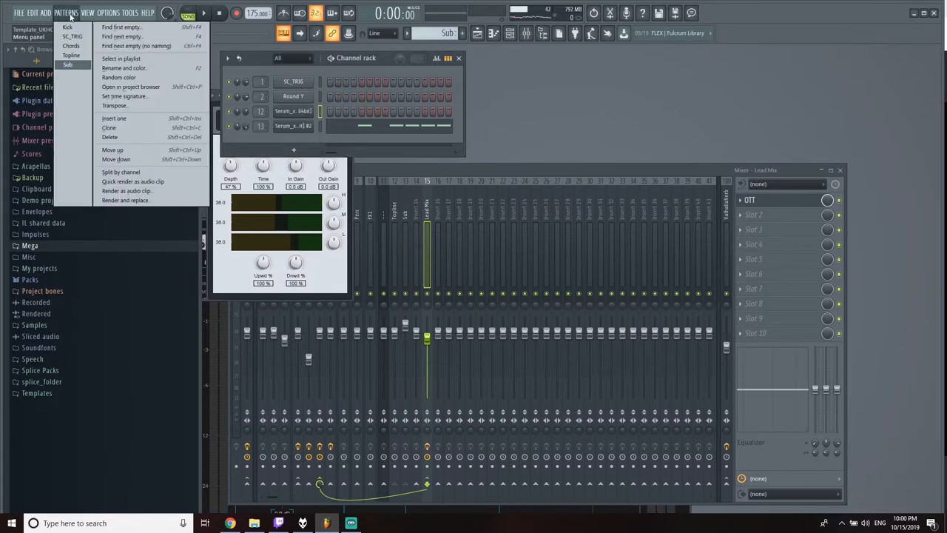
click(44, 12)
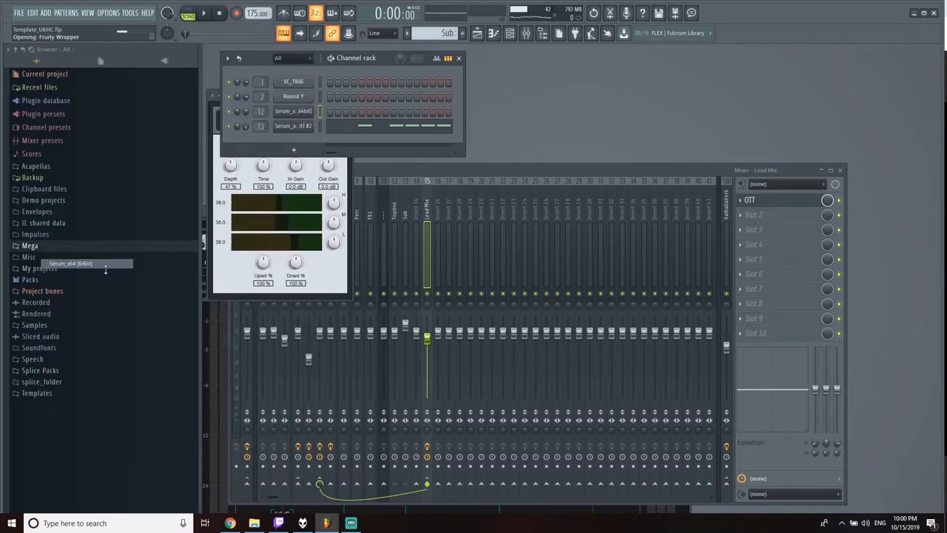
click(294, 111)
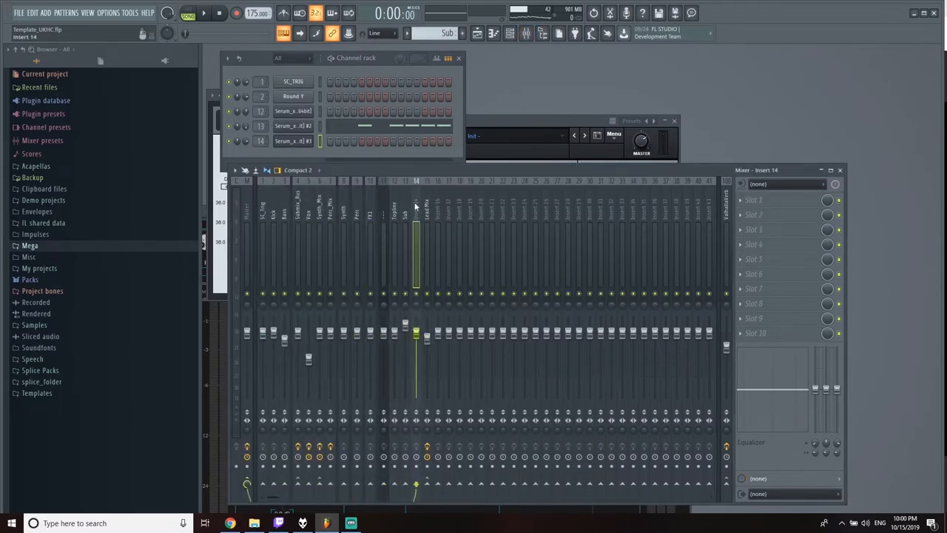
click(426, 204)
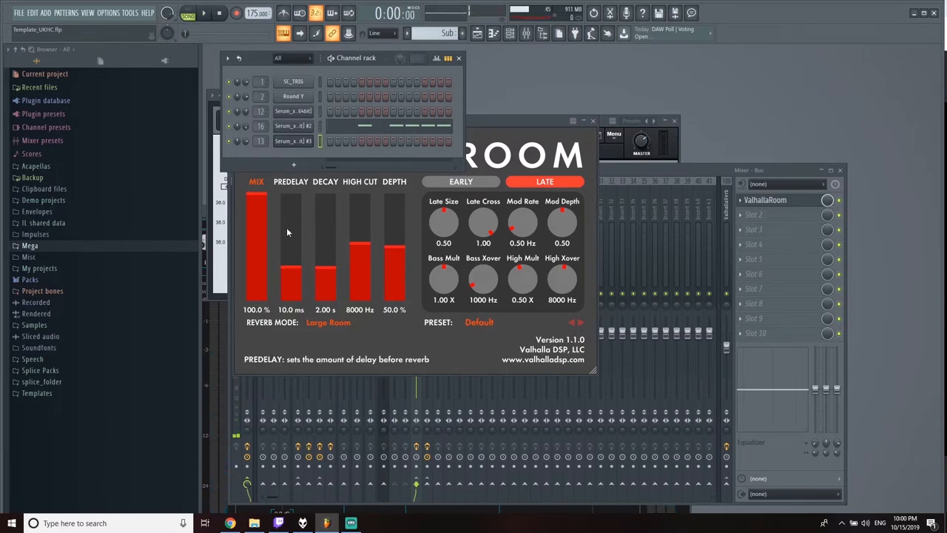
mouse_move(466, 197)
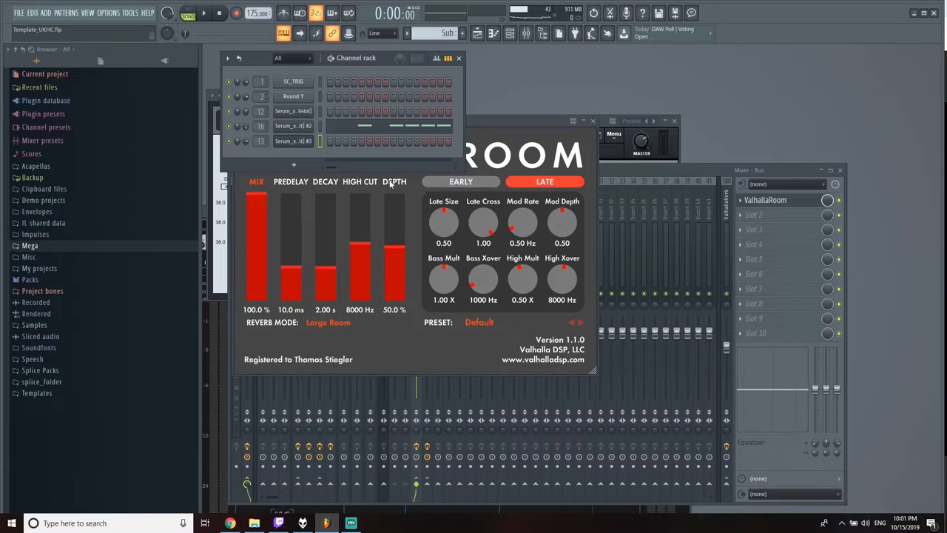
mouse_move(393, 270)
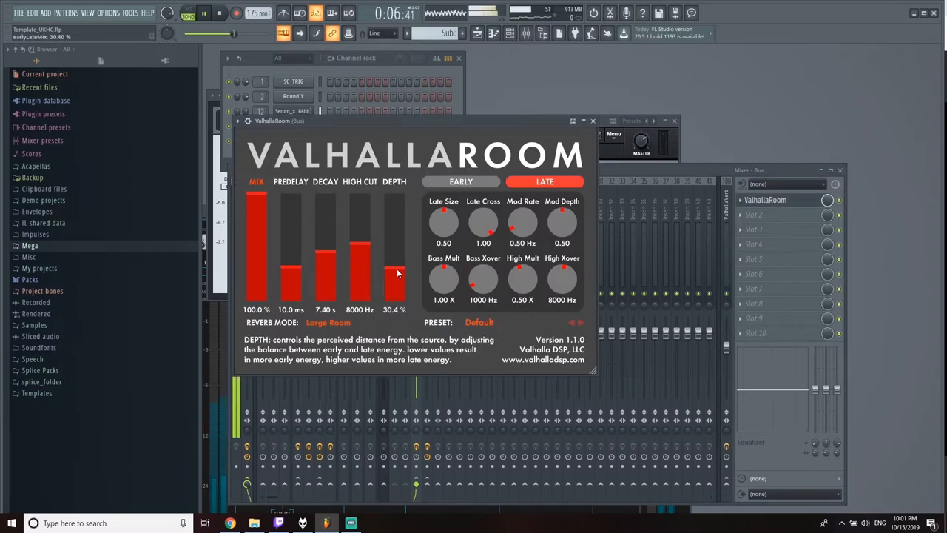
Lower ValhallaRoom's DEPTH to 30.4% on the Bus insert
drag(394, 270, 395, 279)
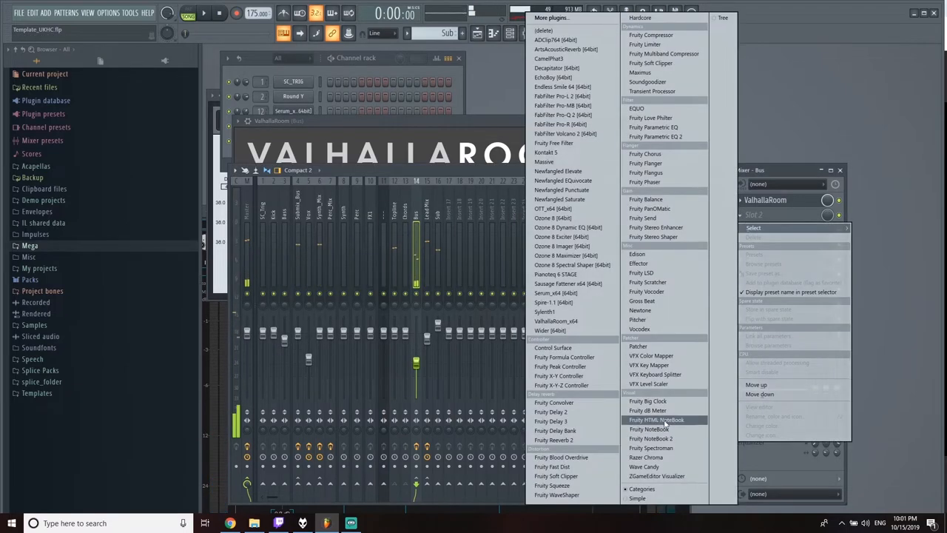
mouse_move(648, 400)
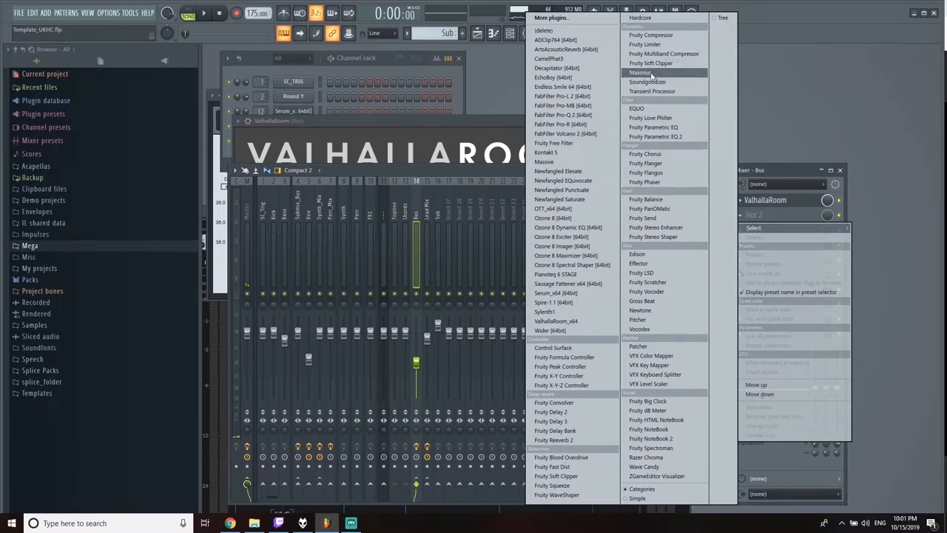
mouse_move(637, 108)
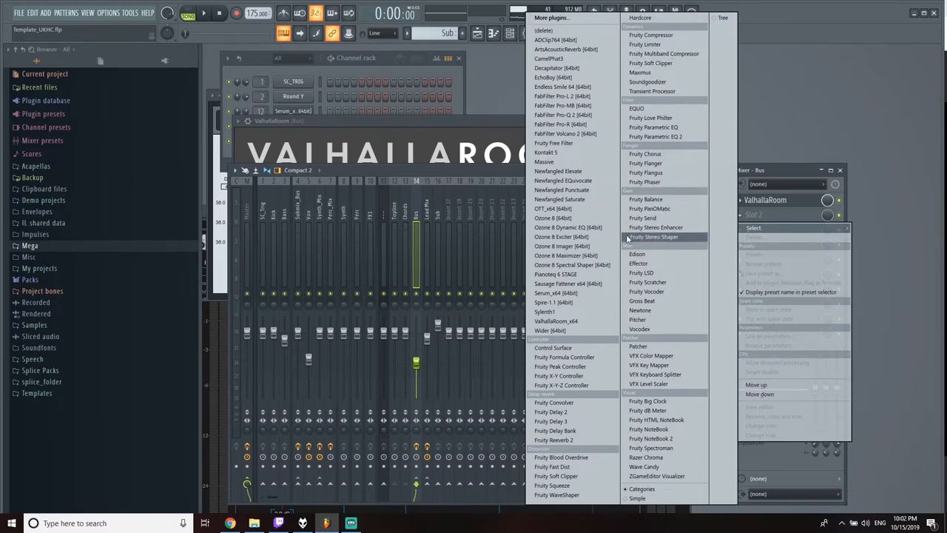
mouse_move(567, 227)
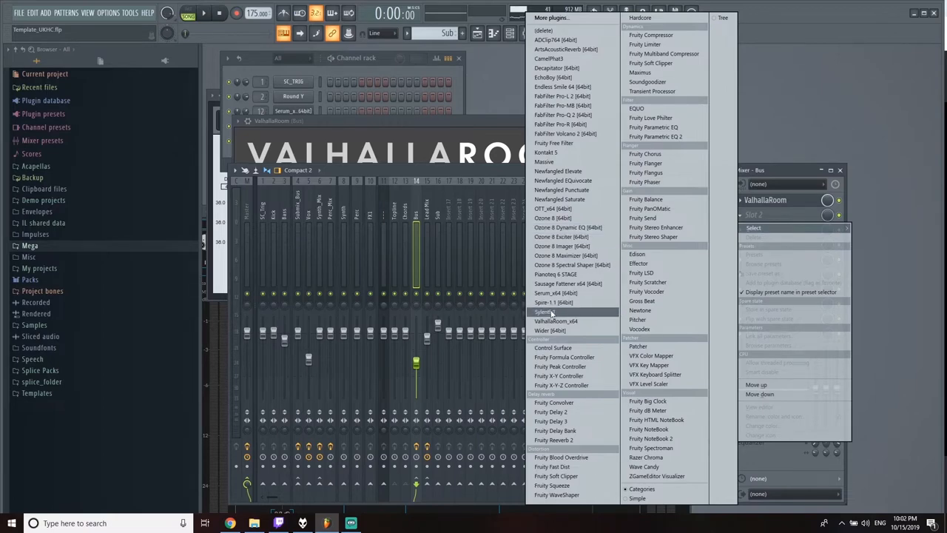
Add Fruity Limiter to the Bus insert's second slot and adjust its sidechain compression
click(644, 44)
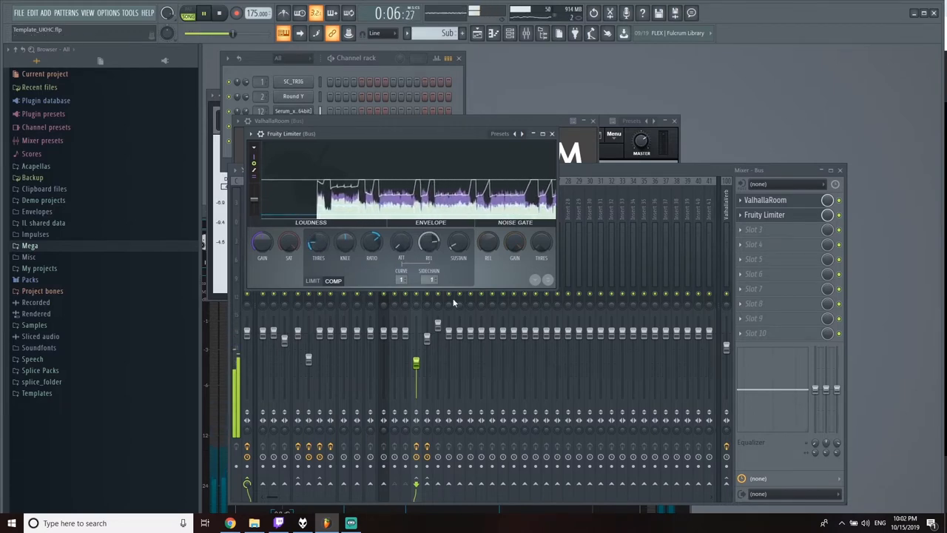
drag(429, 242, 429, 237)
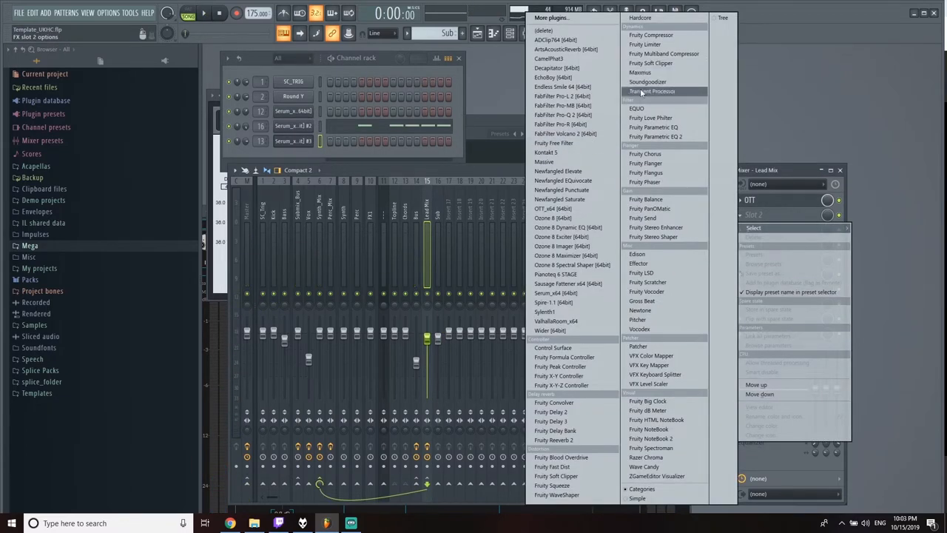
mouse_move(624, 402)
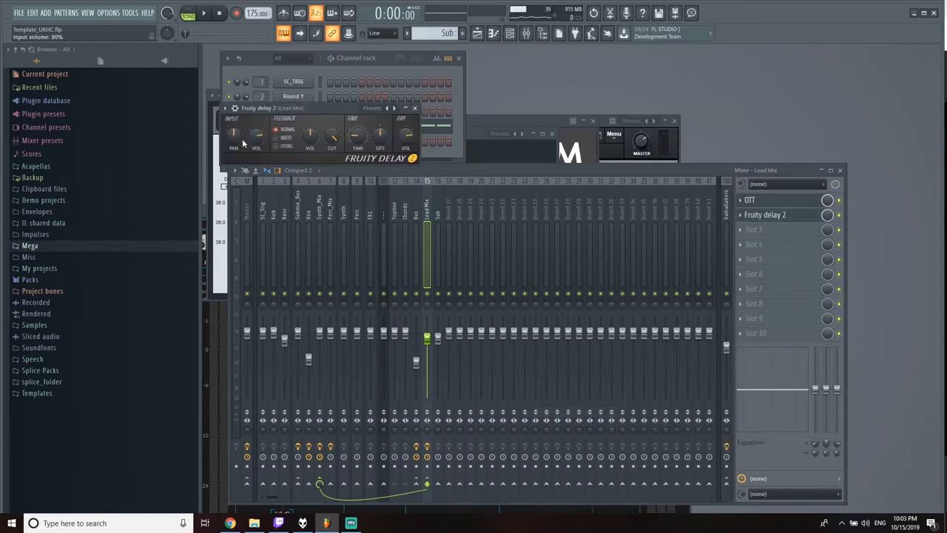
Put Fruity Delay 2 after OTT on Lead Mix in Ping-pong feedback mode
click(188, 14)
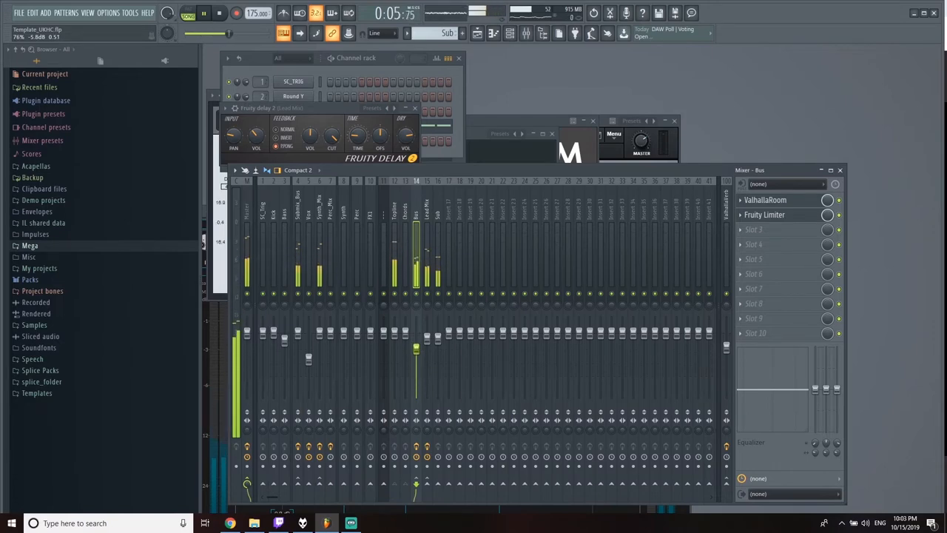
click(219, 12)
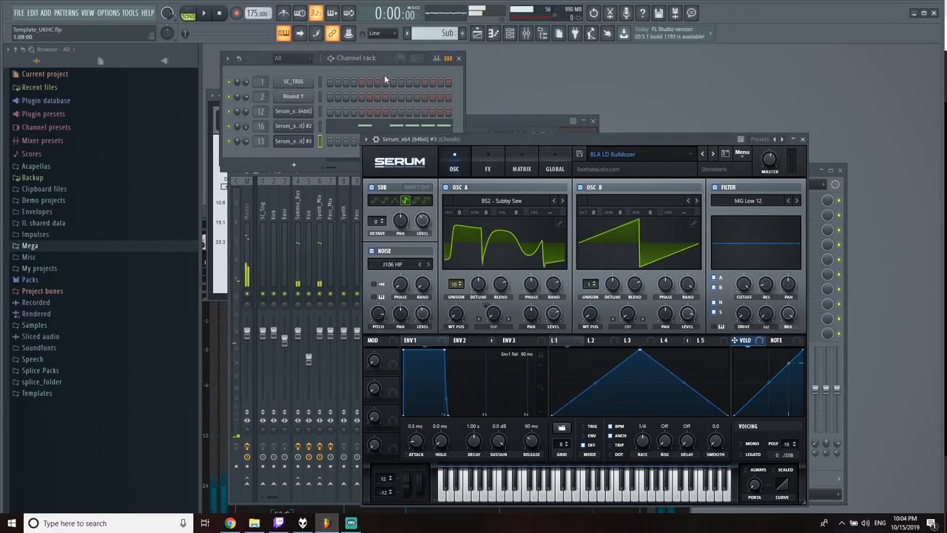
Step through the chords Serum presets toward BLA LD Anthem Chords 1
click(712, 154)
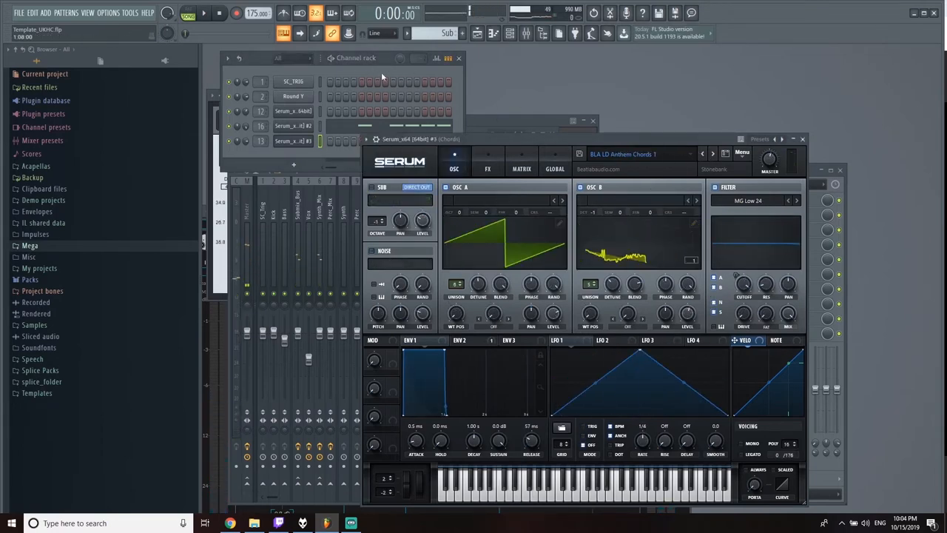
click(712, 154)
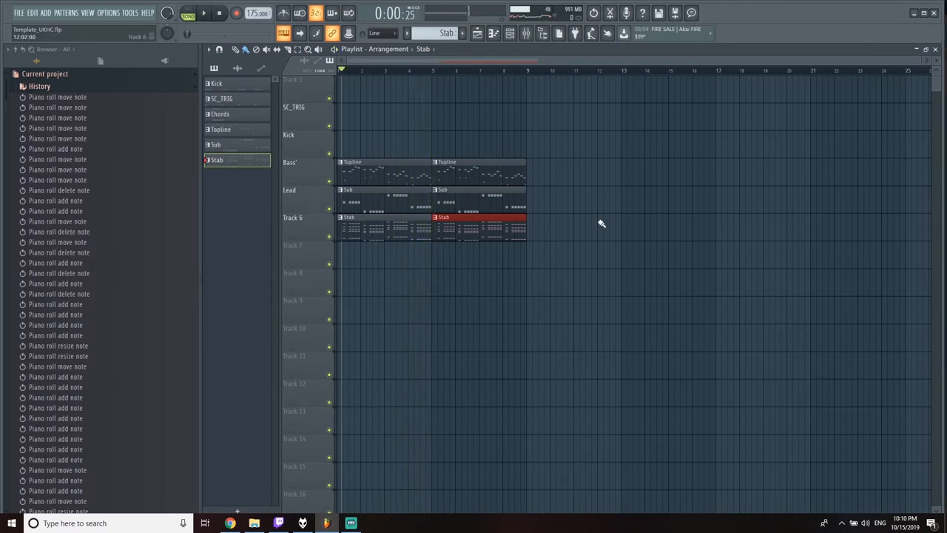
mouse_move(569, 223)
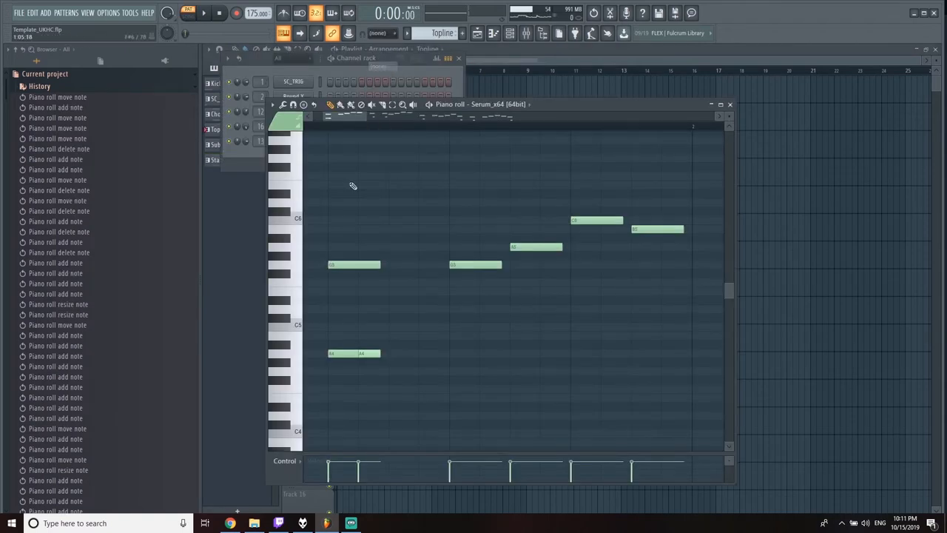
Move the second A4 note later, spacing the low A4s apart, and lengthen the first G5
drag(381, 353, 396, 353)
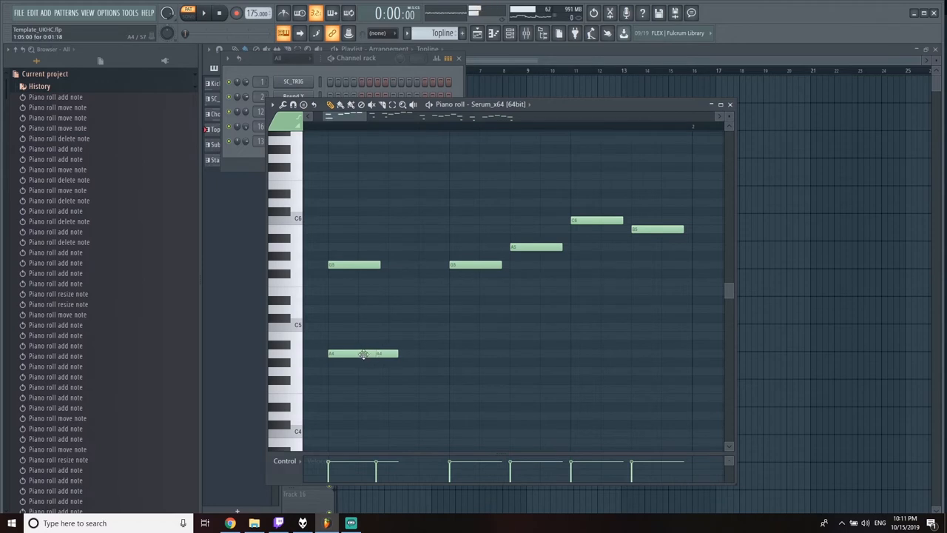
drag(377, 353, 348, 353)
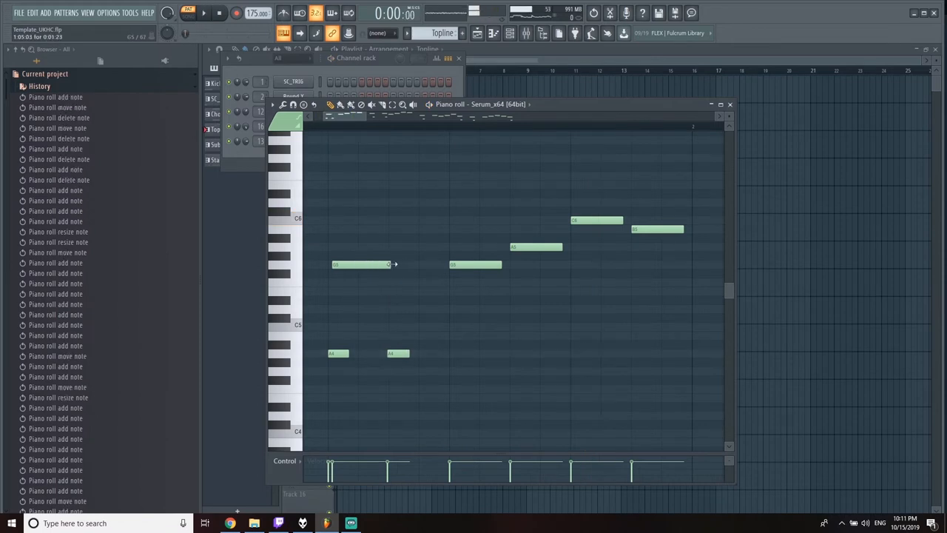
click(188, 12)
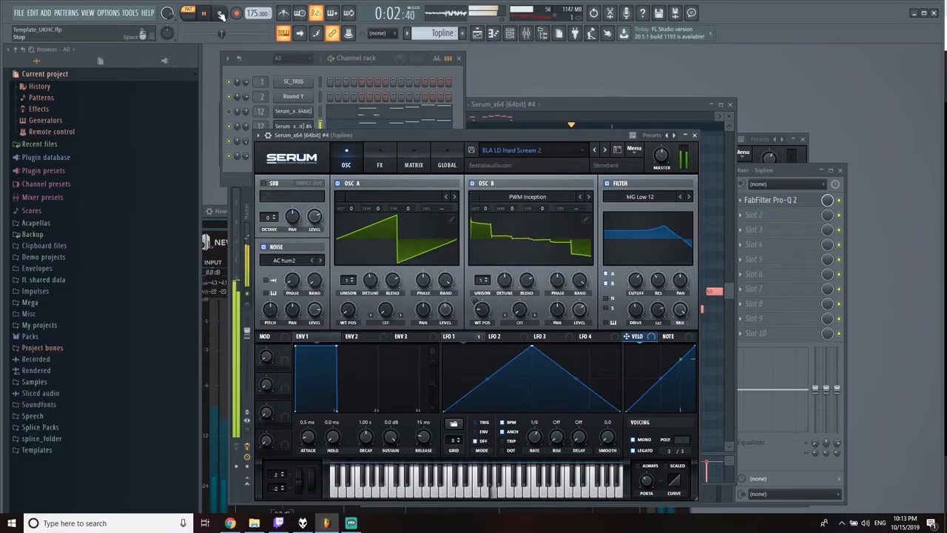
Stop playback, insert a new Serum channel below Serum #4, and open it
click(221, 13)
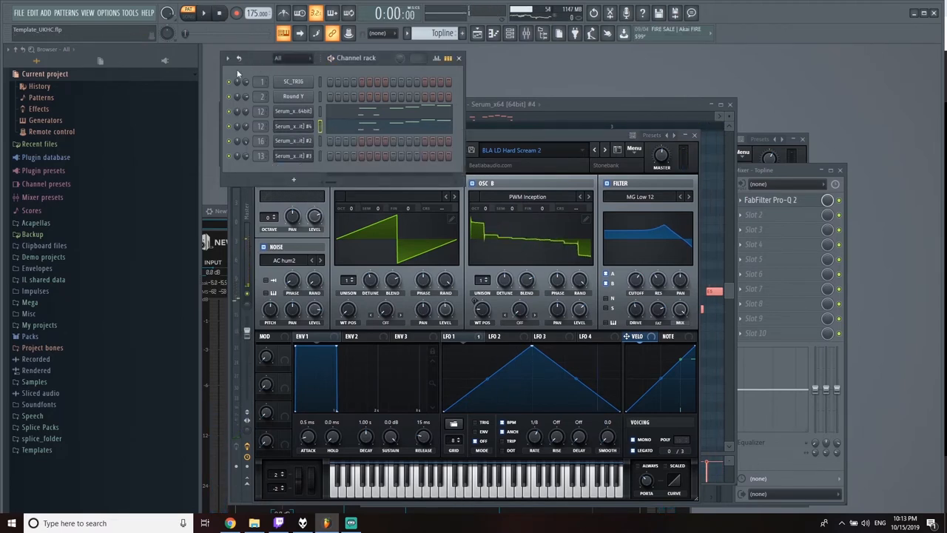
click(205, 12)
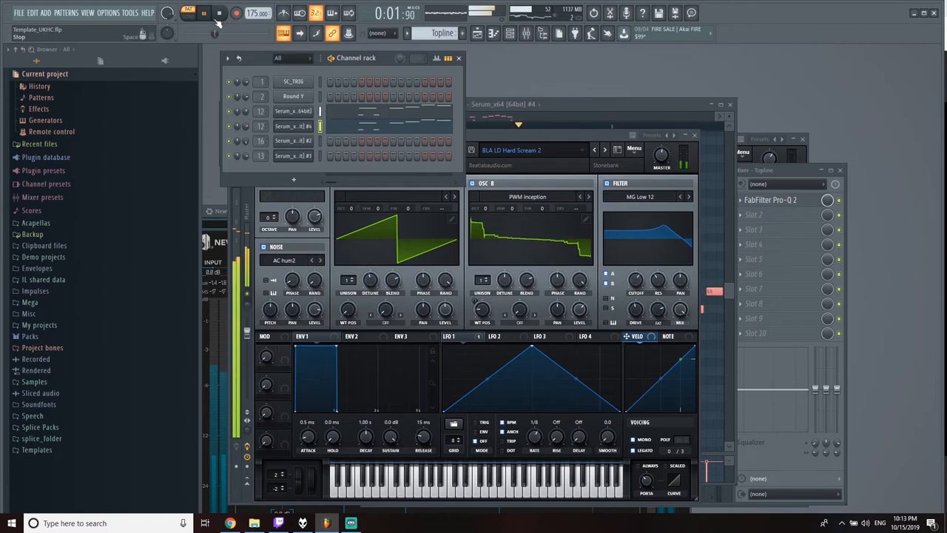
click(215, 13)
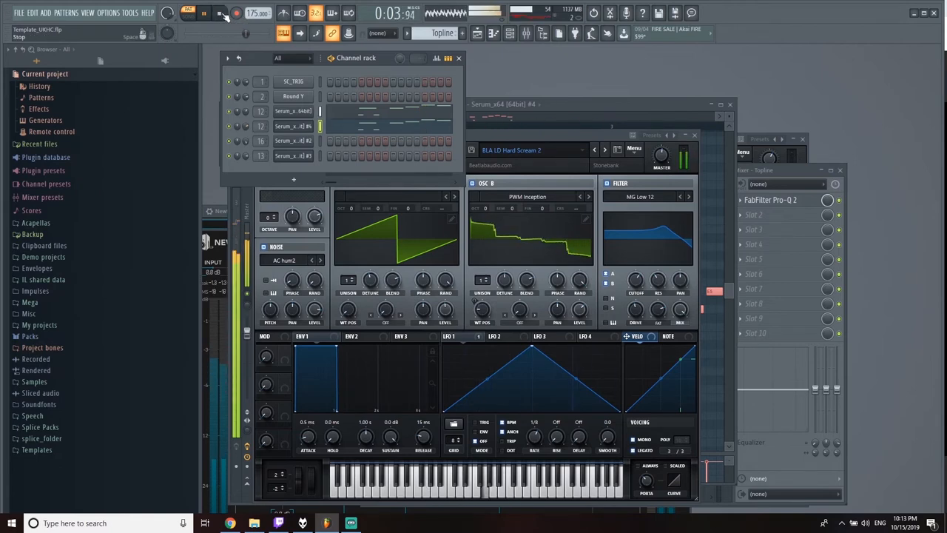
right_click(292, 111)
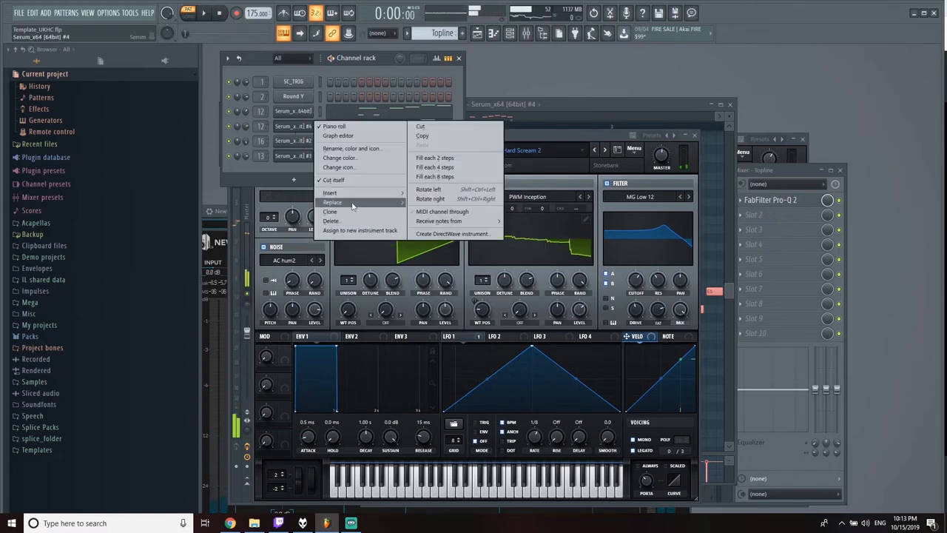
click(332, 202)
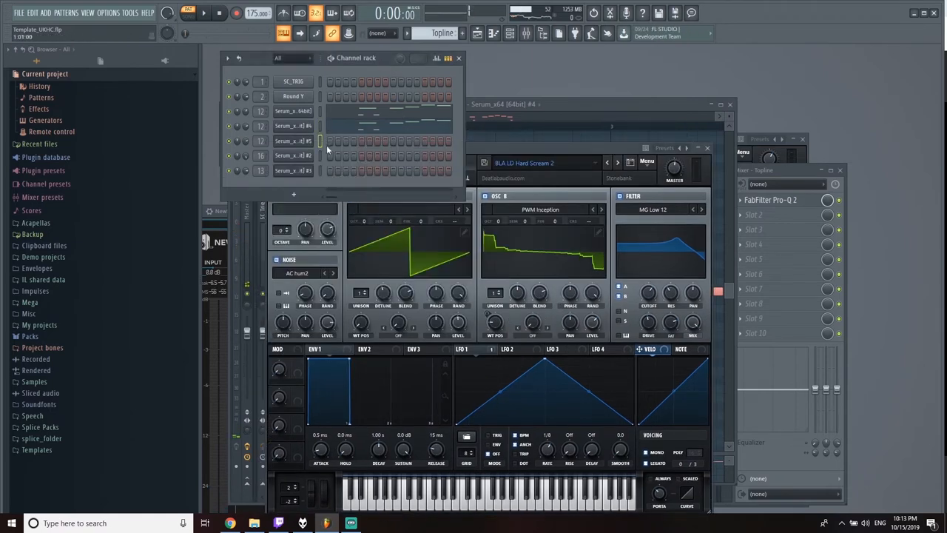
click(646, 161)
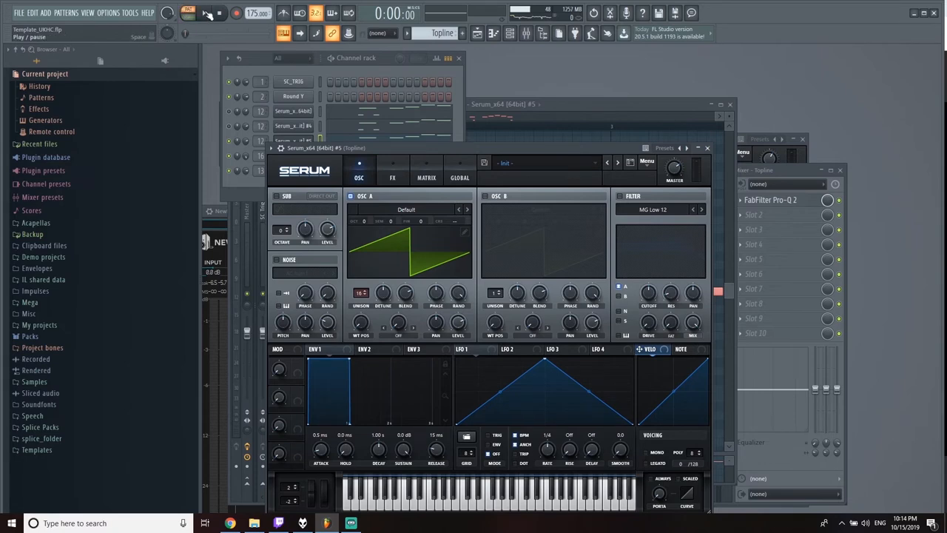
Audition the new Serum layer while adjusting the noise level and OSC B sound
click(187, 13)
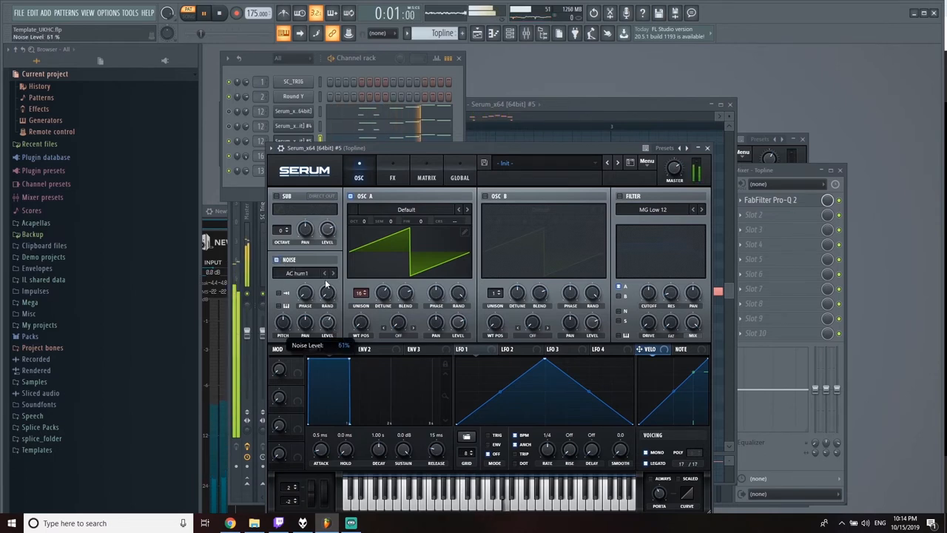
click(324, 273)
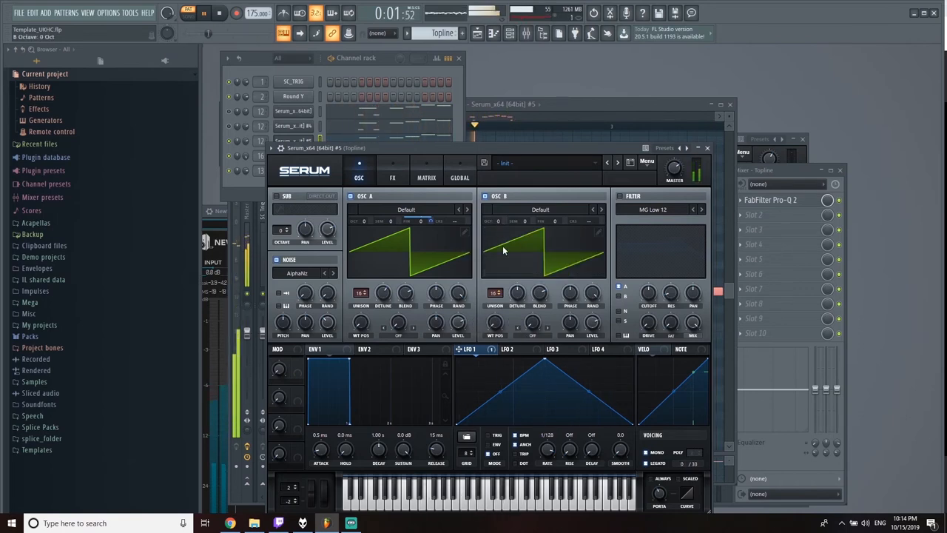
drag(518, 292, 518, 282)
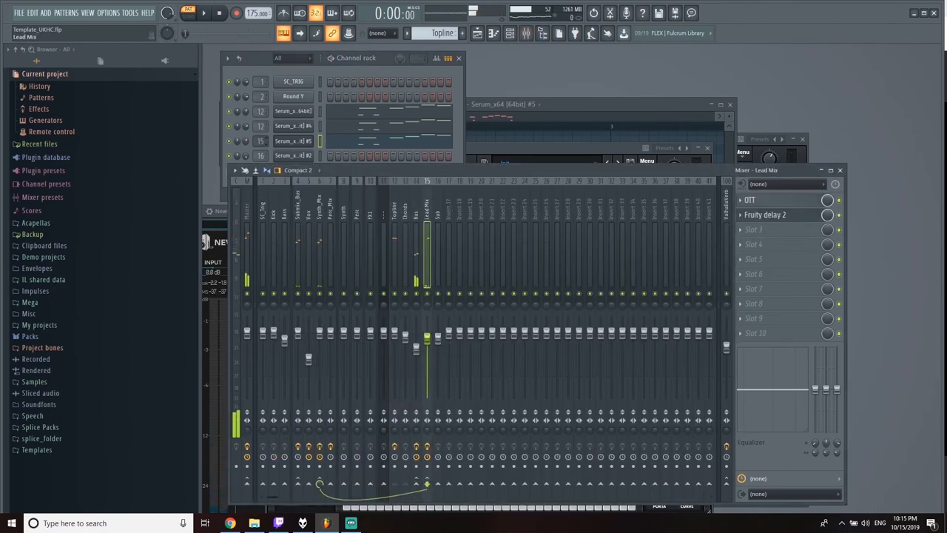
Confirm the new Serum channel routes to the Lead Mix insert and bring up the Playlist
click(460, 215)
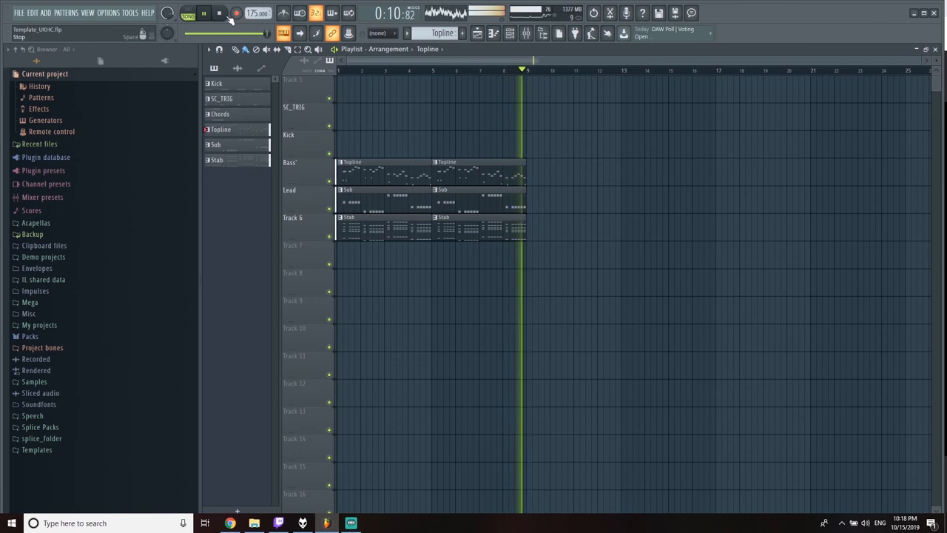
Stop playback, close the Playlist, and show the Channel Rack and Mixer
click(219, 13)
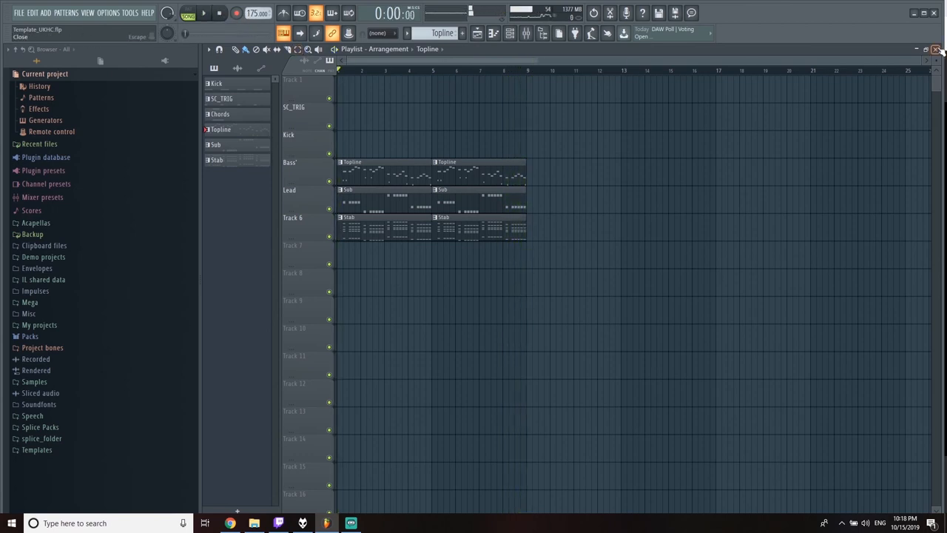
click(47, 13)
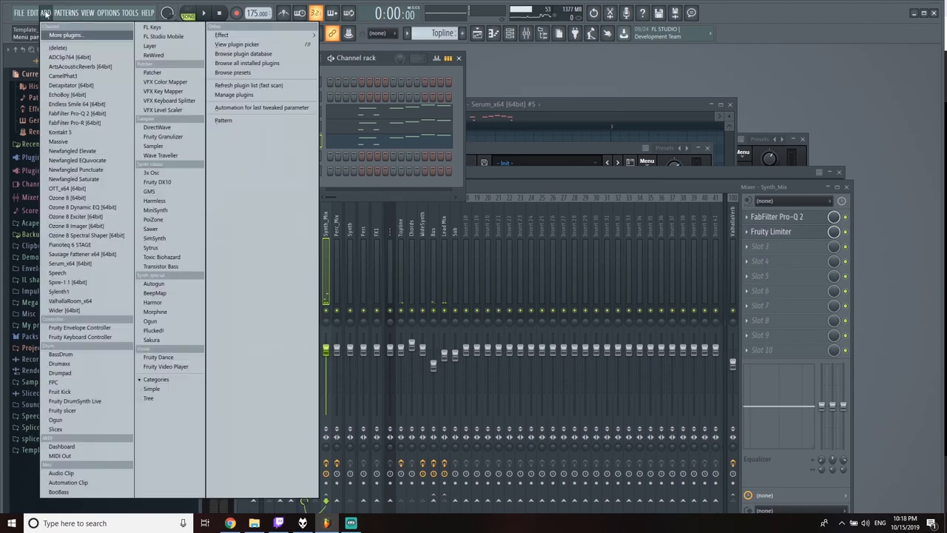
click(87, 13)
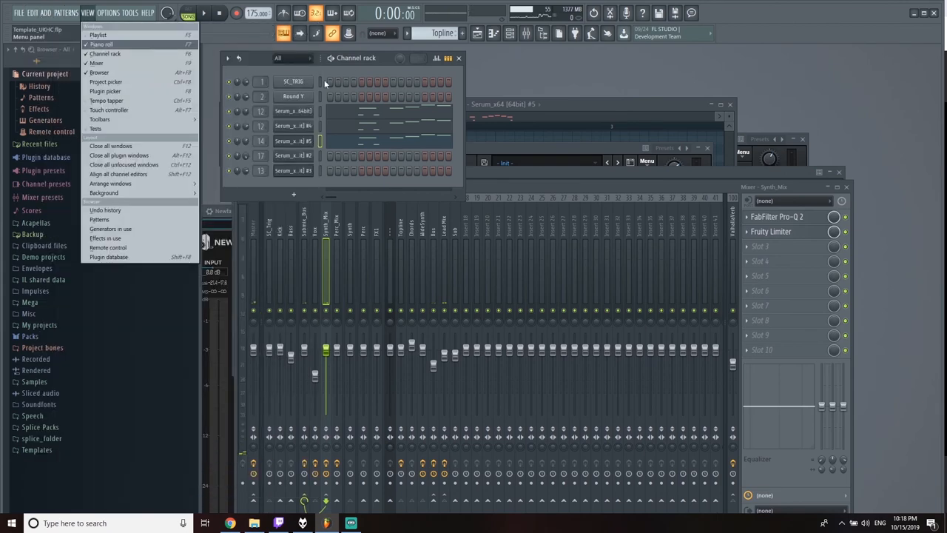
click(333, 85)
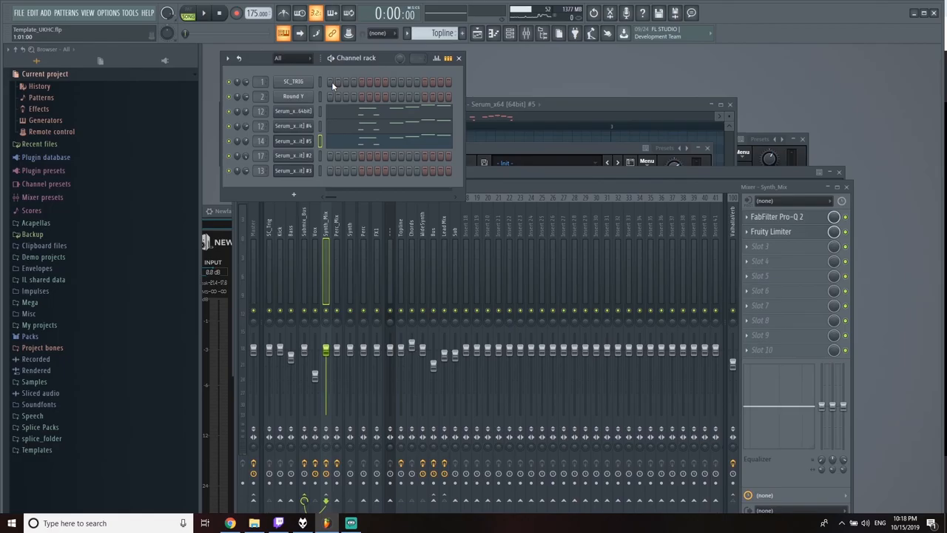